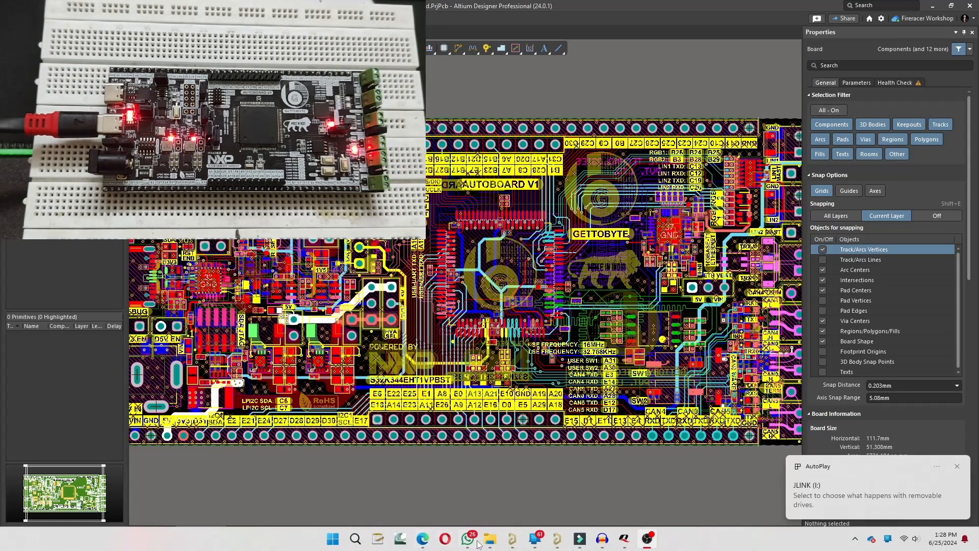
# Step: Launch J-Flash Lite from the taskbar to configure the S32K344 target
pyautogui.click(355, 539)
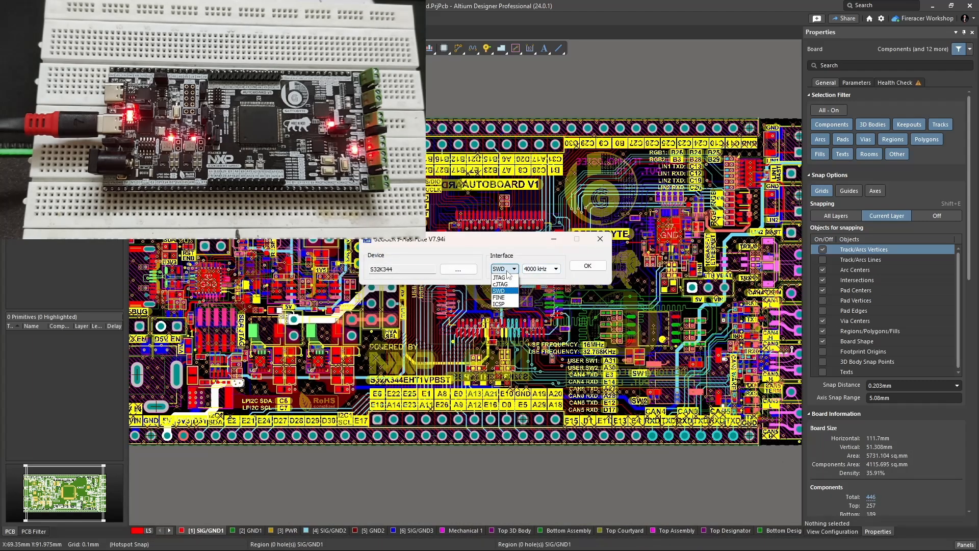
# Step: Choose SWD at 4000 kHz for the S32K344 and browse Documents for the ELF
pyautogui.click(457, 268)
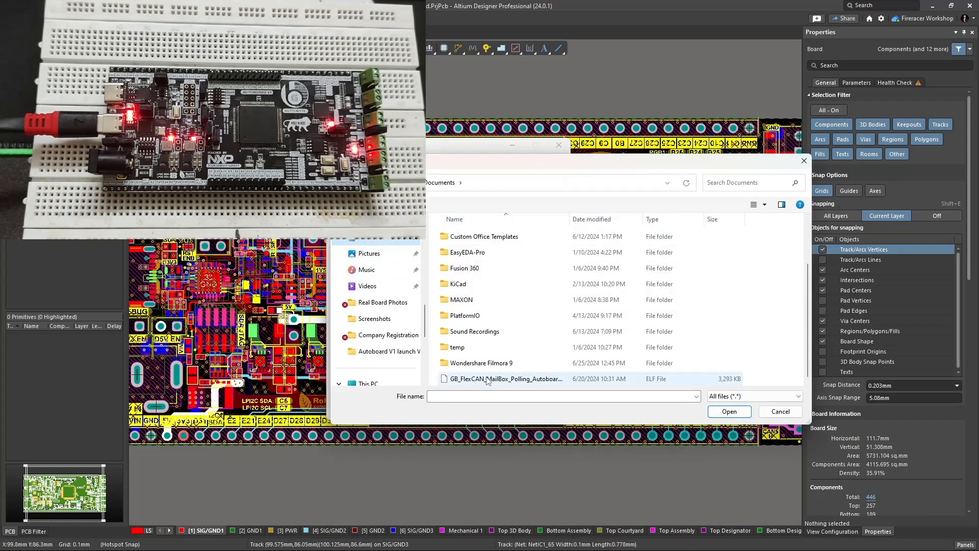
# Step: Load the firmware ELF and program the board until the log reports Downloading... Done
pyautogui.click(728, 411)
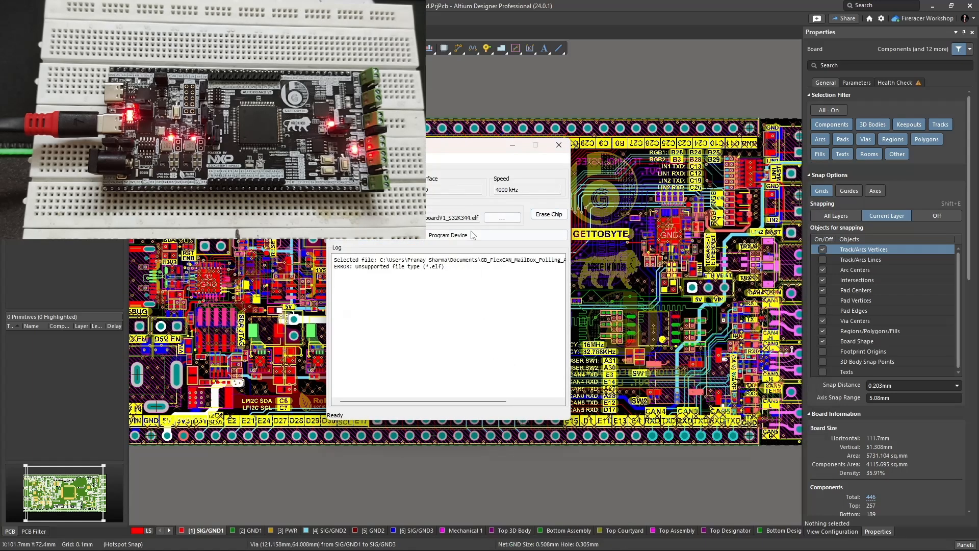
pyautogui.click(448, 235)
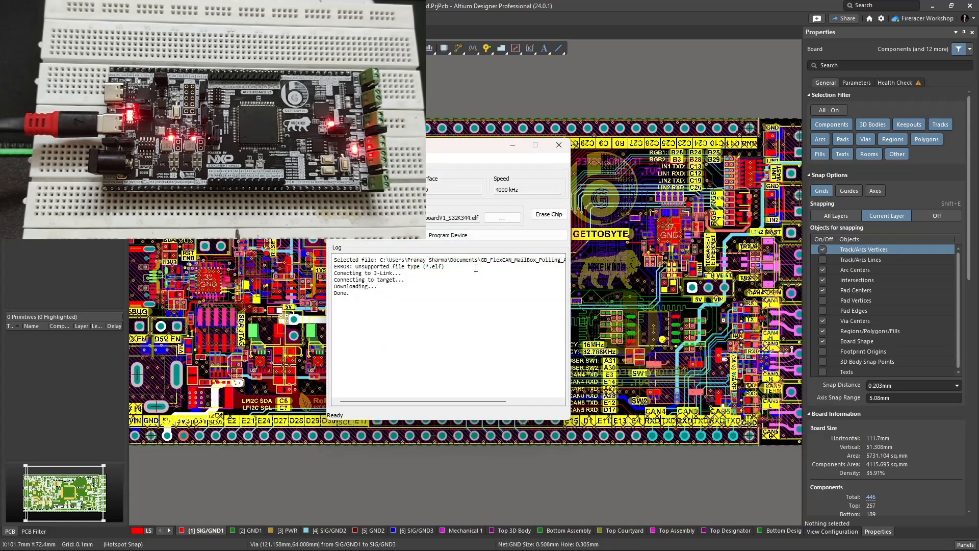
pyautogui.moveTo(491, 250)
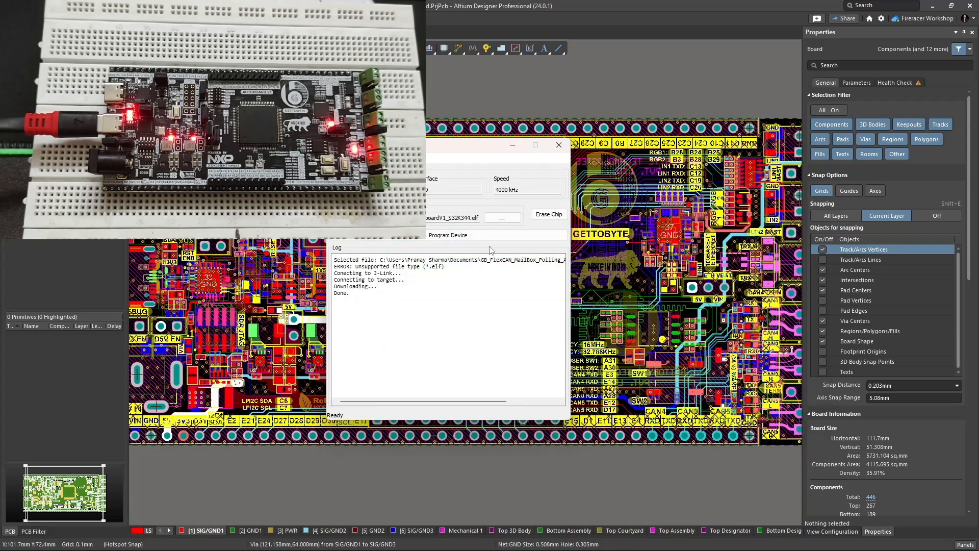